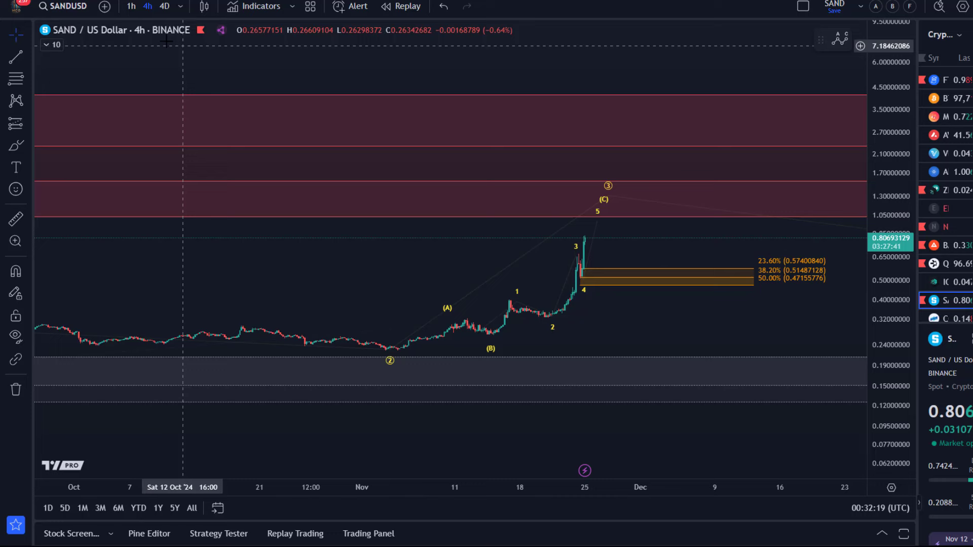
# Show SANDUSD on the 1-hour timeframe framed on the recent rally and wave 4 Fibonacci zone.
pyautogui.click(130, 7)
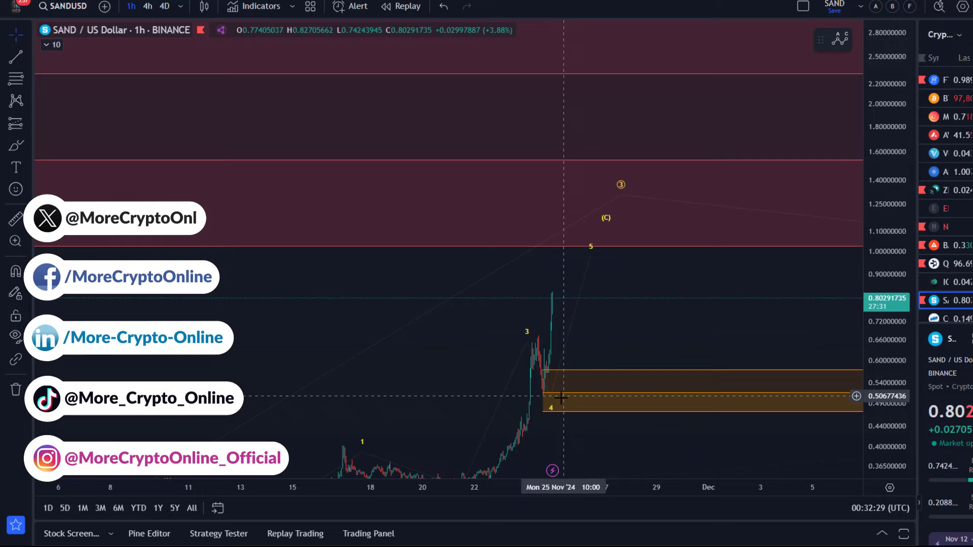
pyautogui.moveTo(562, 397); pyautogui.dragTo(252, 277)
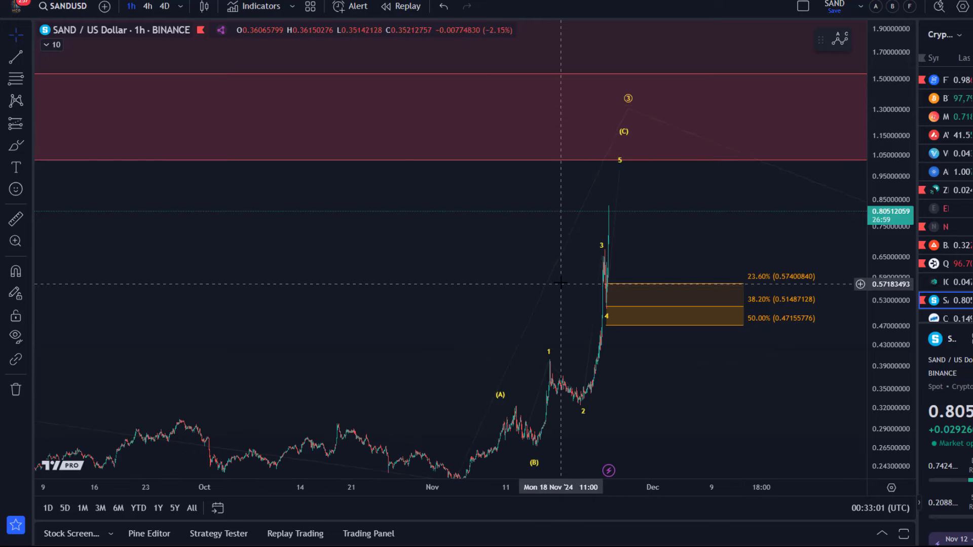
# Return to the 4-hour timeframe and select the wave count line leading to wave 5.
pyautogui.click(148, 6)
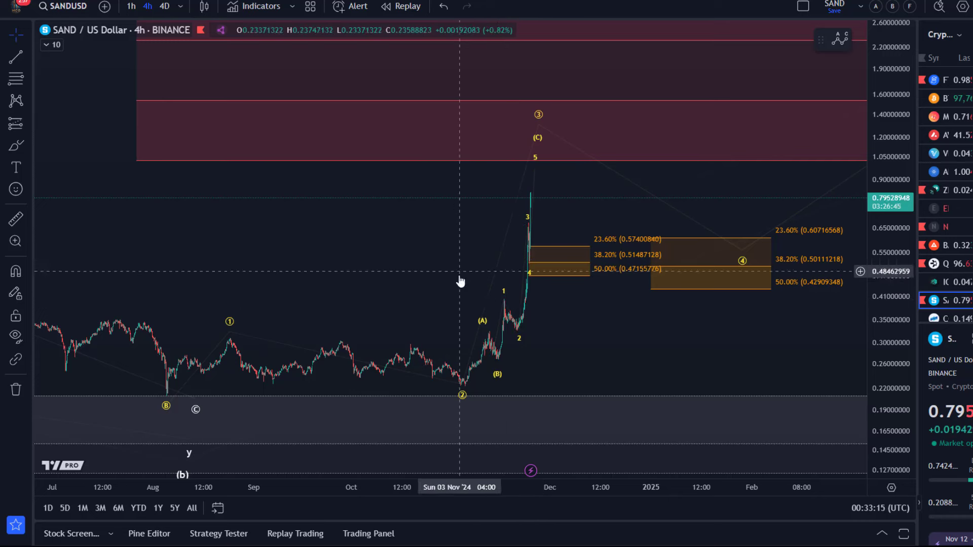
pyautogui.moveTo(490, 387)
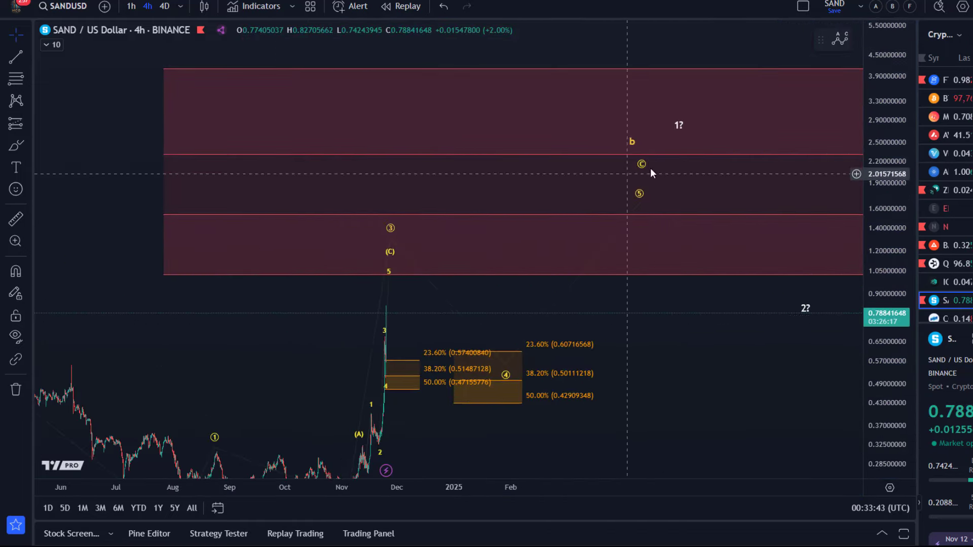
pyautogui.click(639, 173)
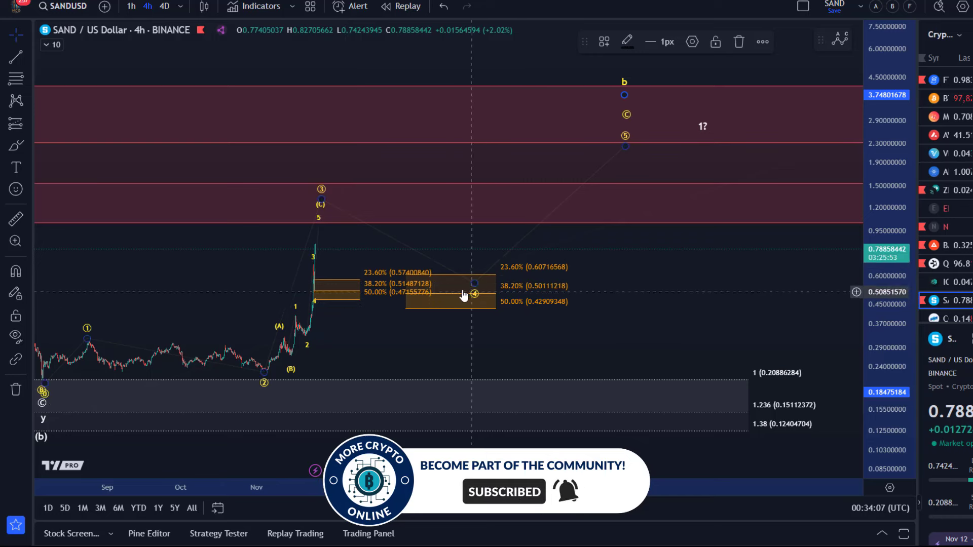
pyautogui.moveTo(240, 239)
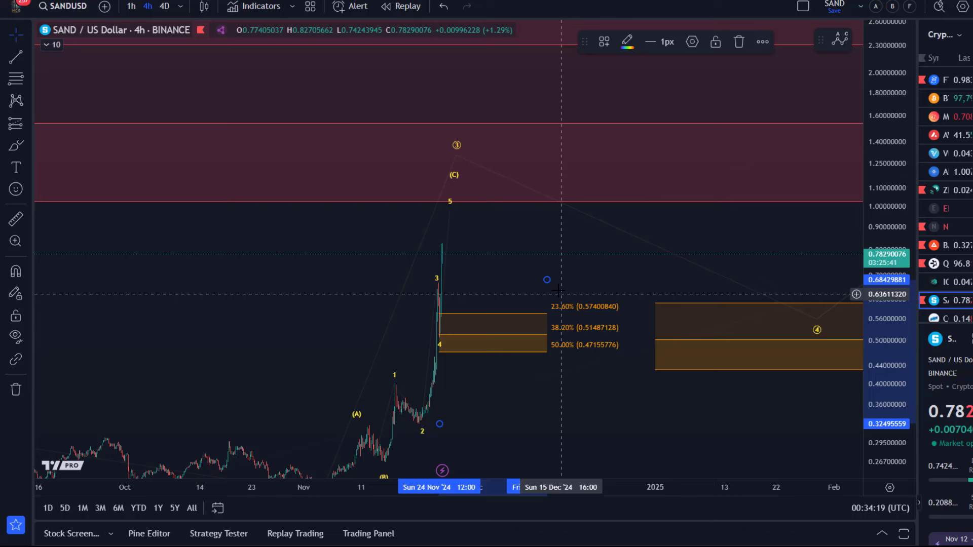
pyautogui.moveTo(546, 280)
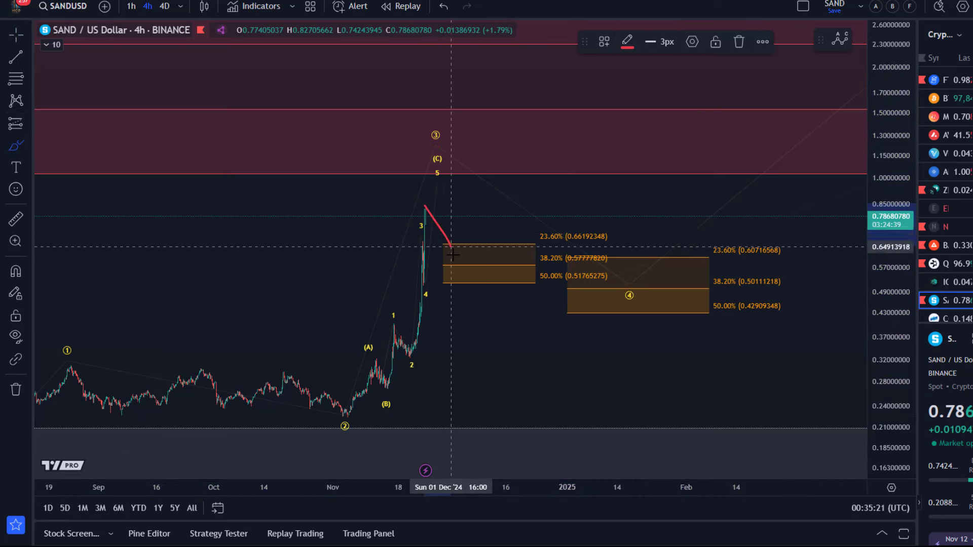
# Pan the chart to show the broader count from the 2024 low to wave 5.
pyautogui.moveTo(447, 254); pyautogui.dragTo(506, 158)
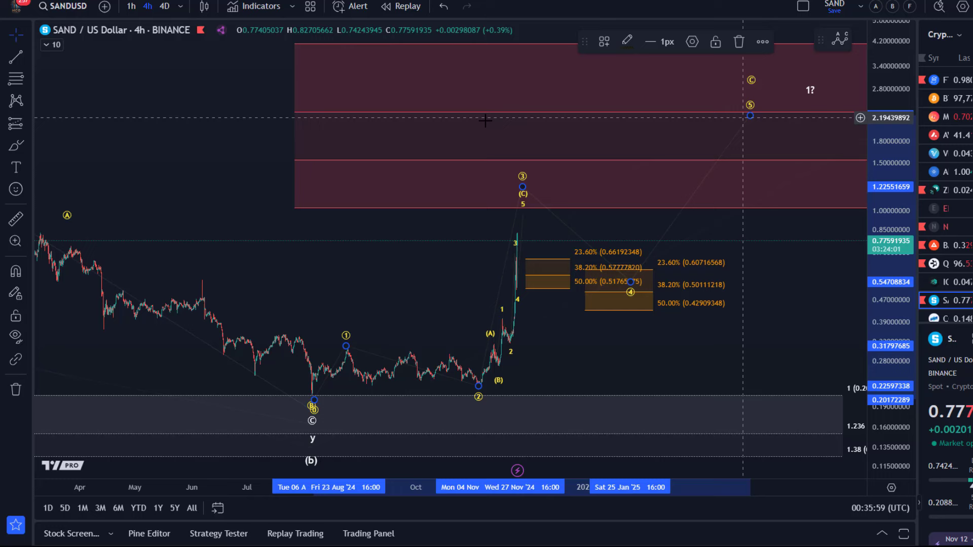
# Show the SANDUSD chart on the daily timeframe with the multi-year wave count.
pyautogui.click(190, 7)
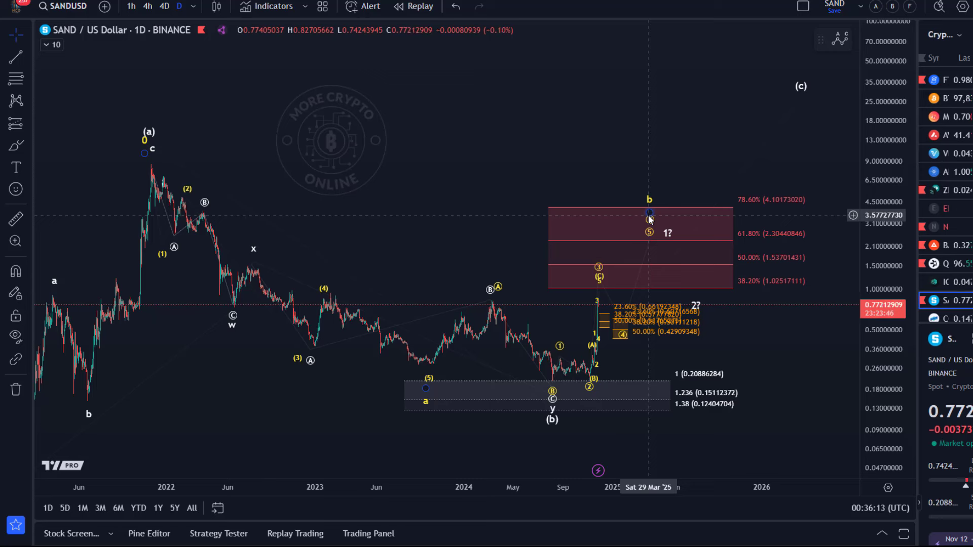
# Draw red freehand Brush arcs tracing the projected path from the 2024 high to the low.
pyautogui.click(16, 144)
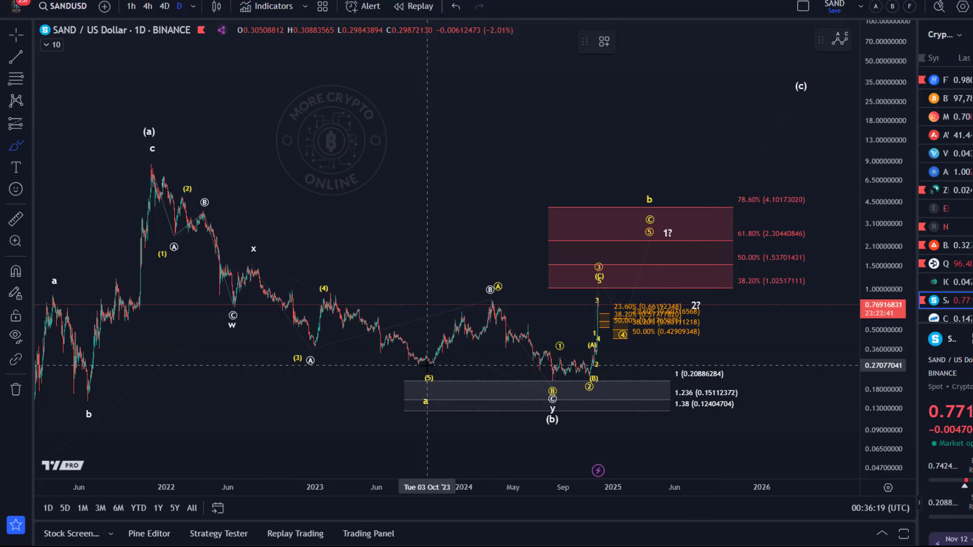
pyautogui.moveTo(430, 363); pyautogui.dragTo(490, 287)
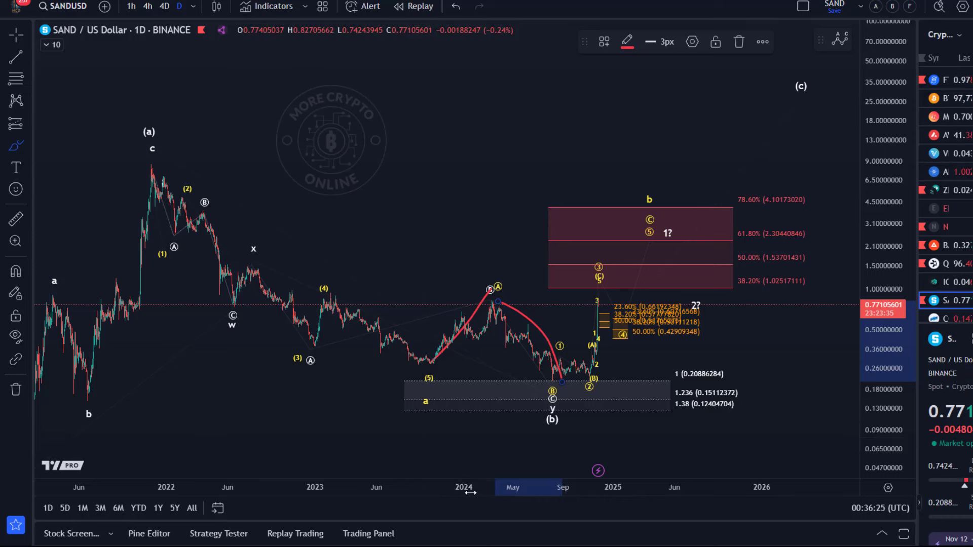
pyautogui.moveTo(553, 396)
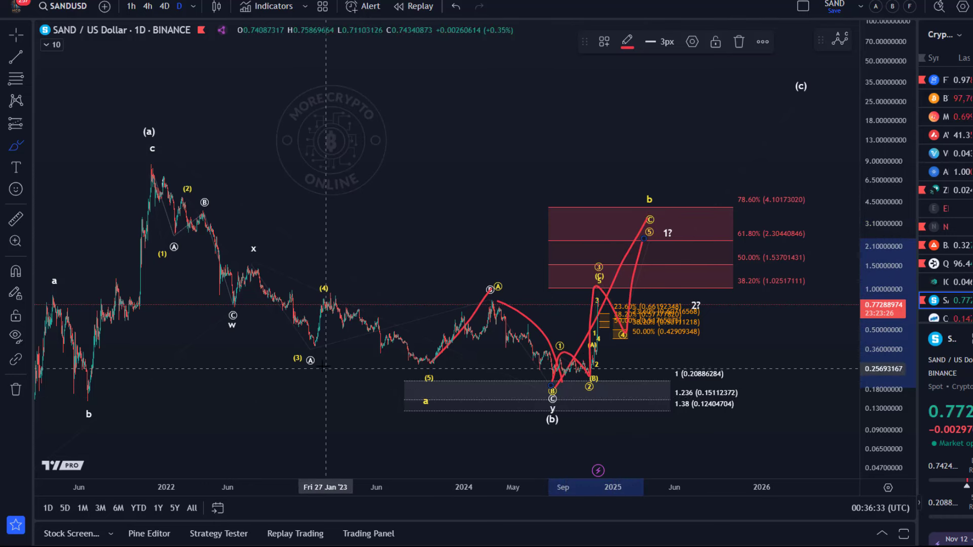
pyautogui.moveTo(682, 277)
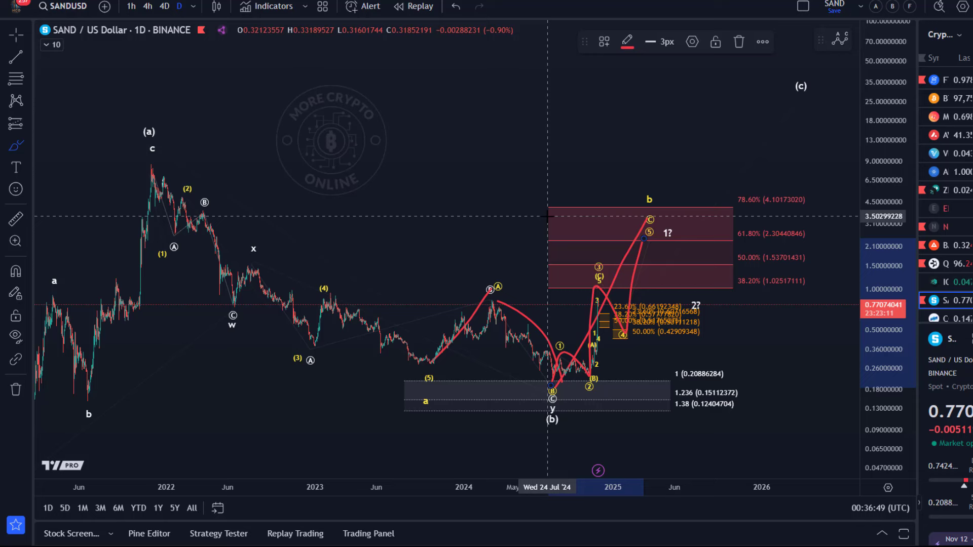
pyautogui.moveTo(741, 294)
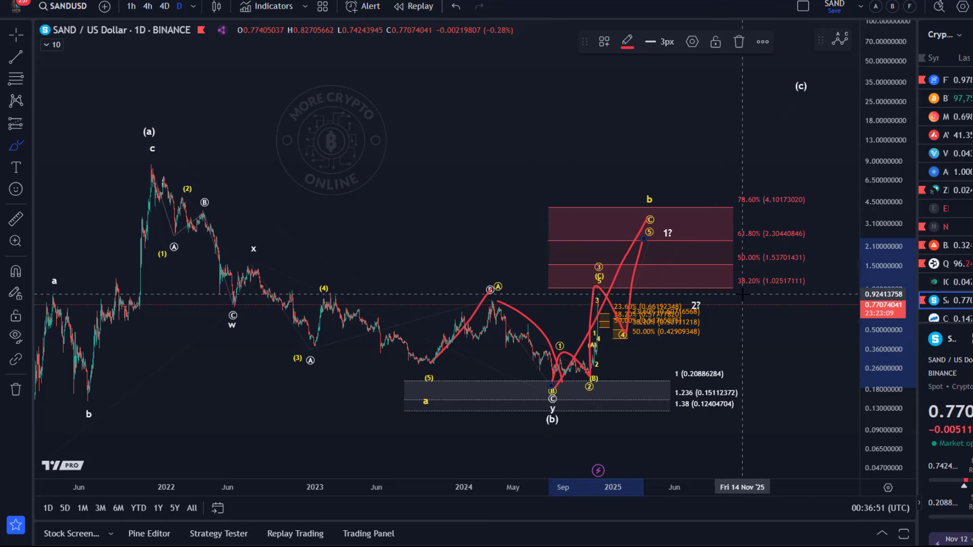
pyautogui.click(456, 7)
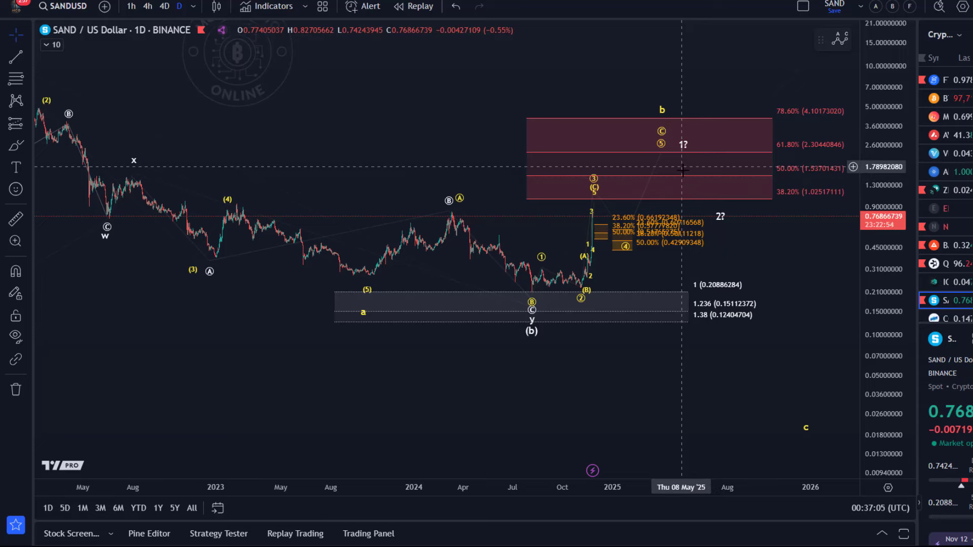
pyautogui.moveTo(682, 251)
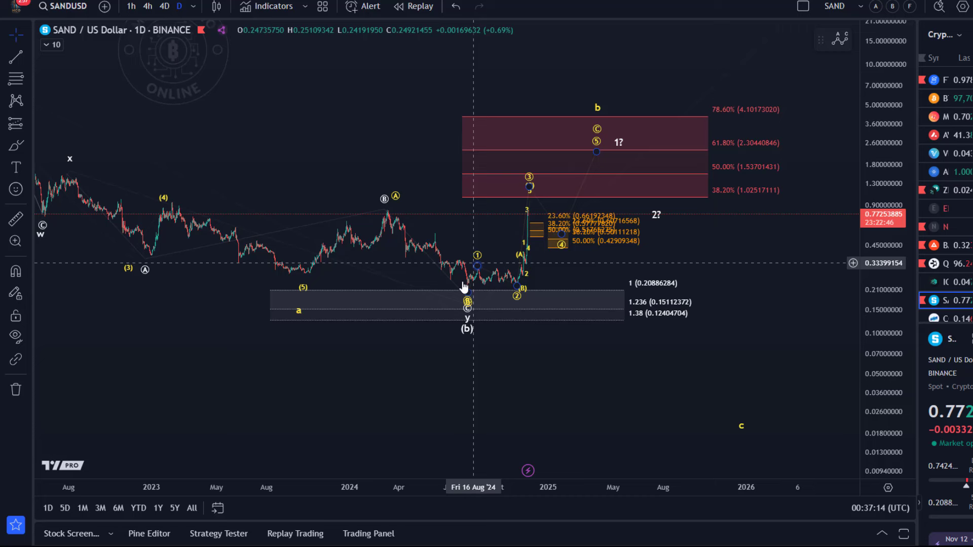
pyautogui.moveTo(598, 155)
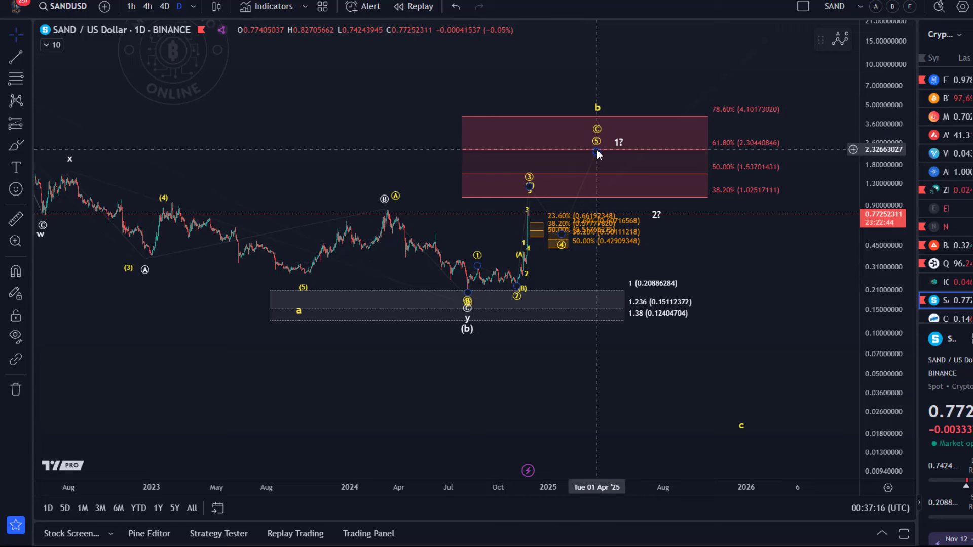